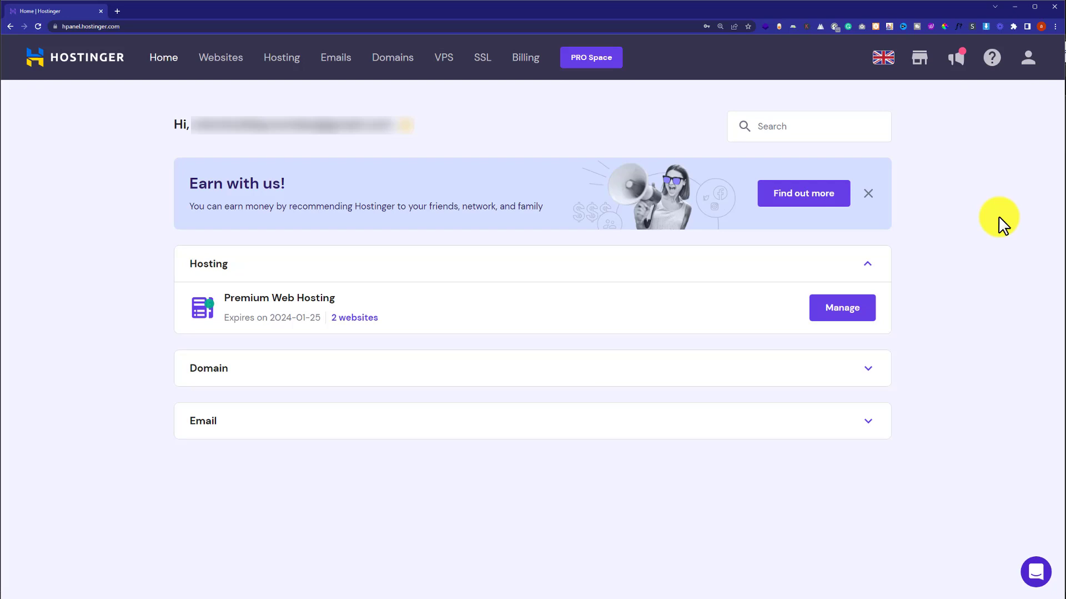
pyautogui.moveTo(990, 216)
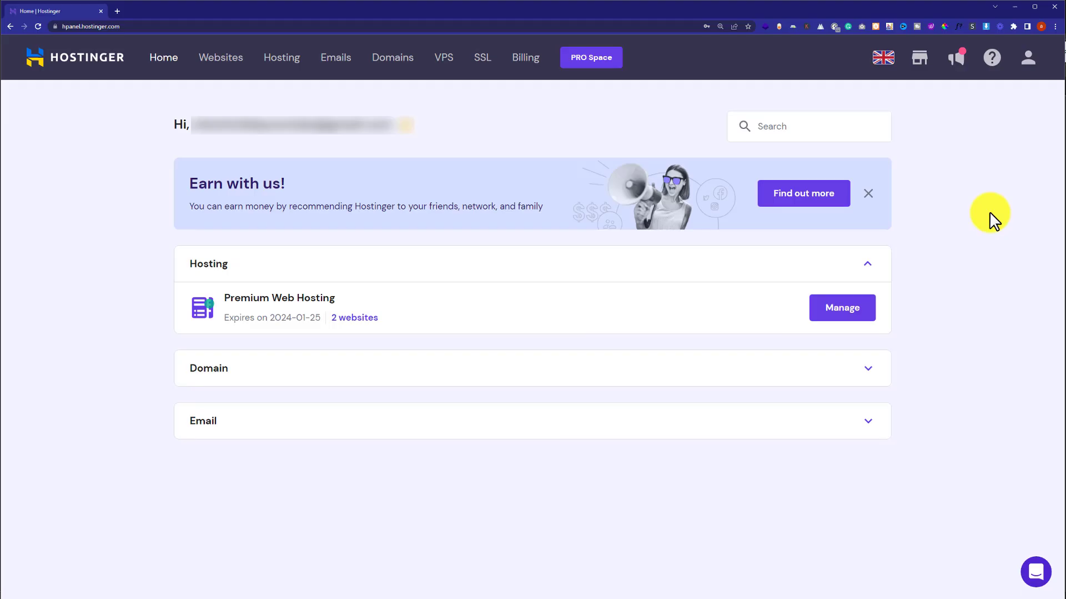
pyautogui.moveTo(897, 318)
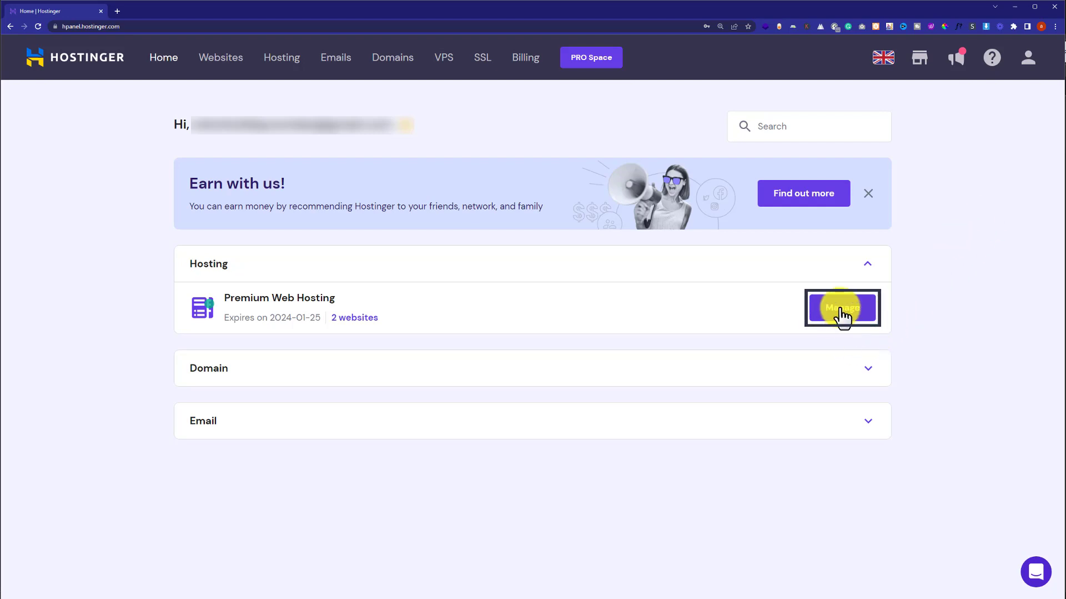
# Step: Open the Premium Web Hosting plan's dashboard and launch its File Manager
pyautogui.click(842, 307)
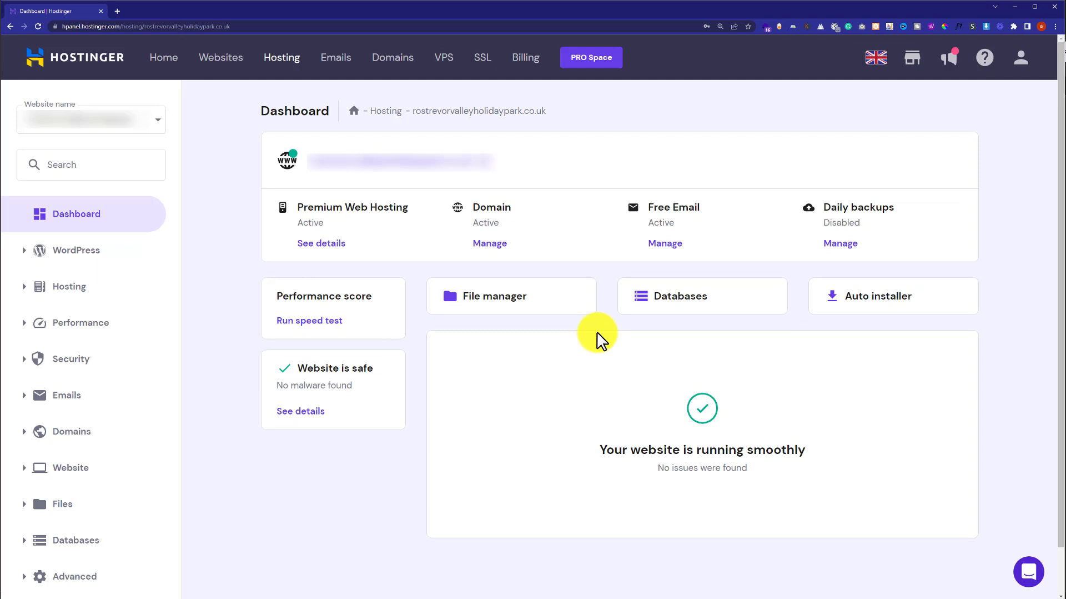
pyautogui.click(496, 296)
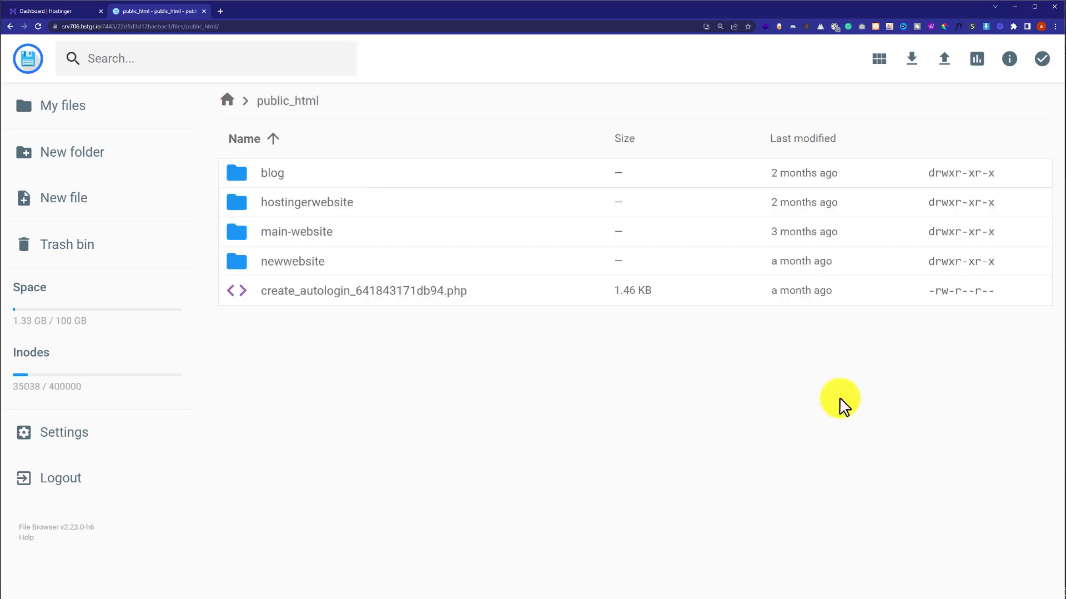
pyautogui.moveTo(812, 398)
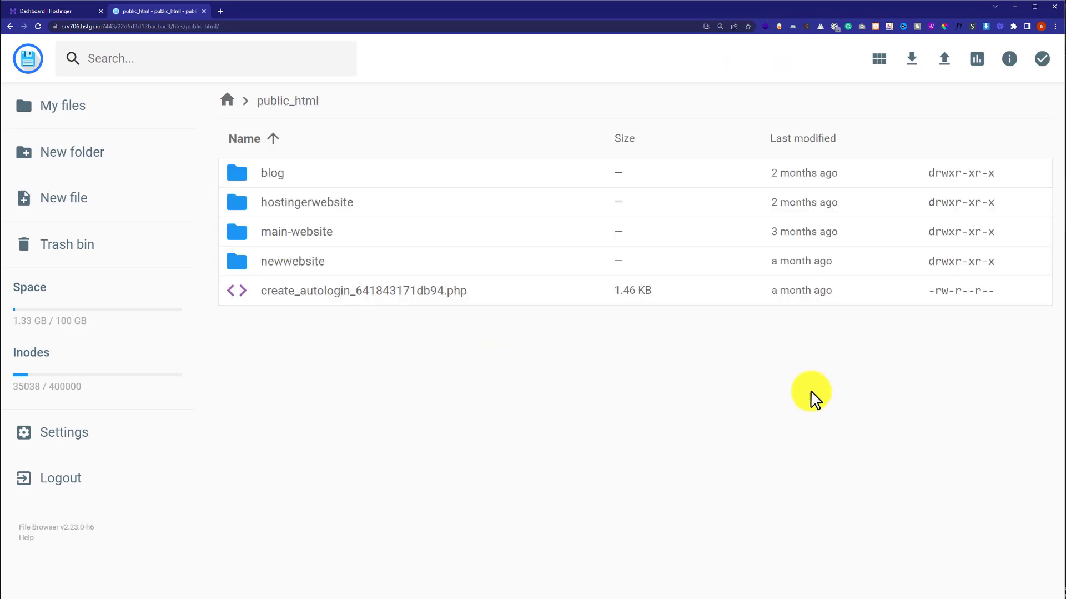
pyautogui.moveTo(977, 153)
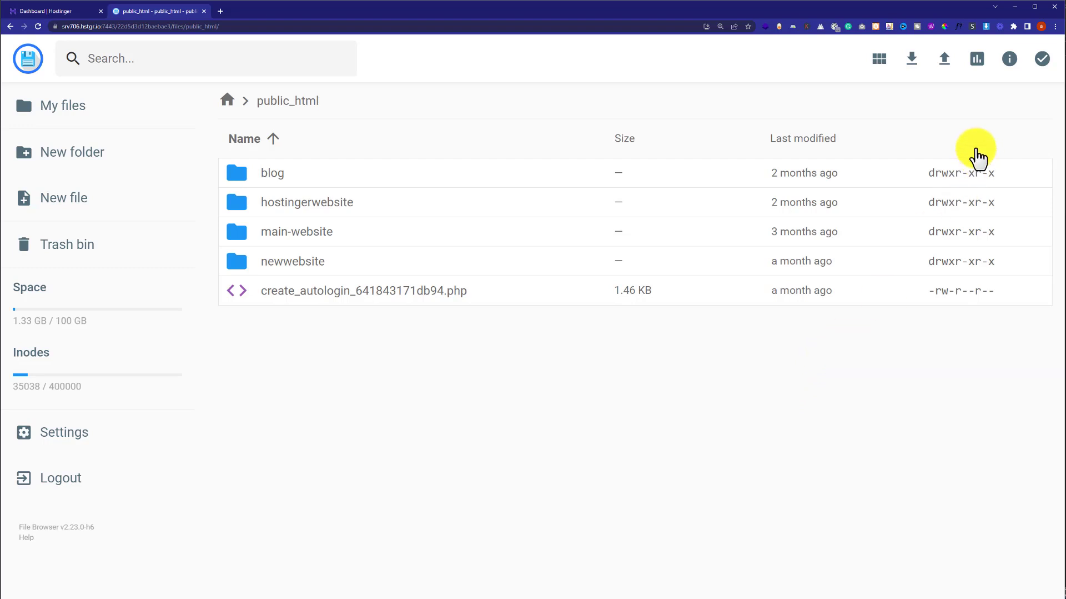
# Step: Upload the wp-config.zip archive from Downloads as a single file into public_html
pyautogui.click(944, 58)
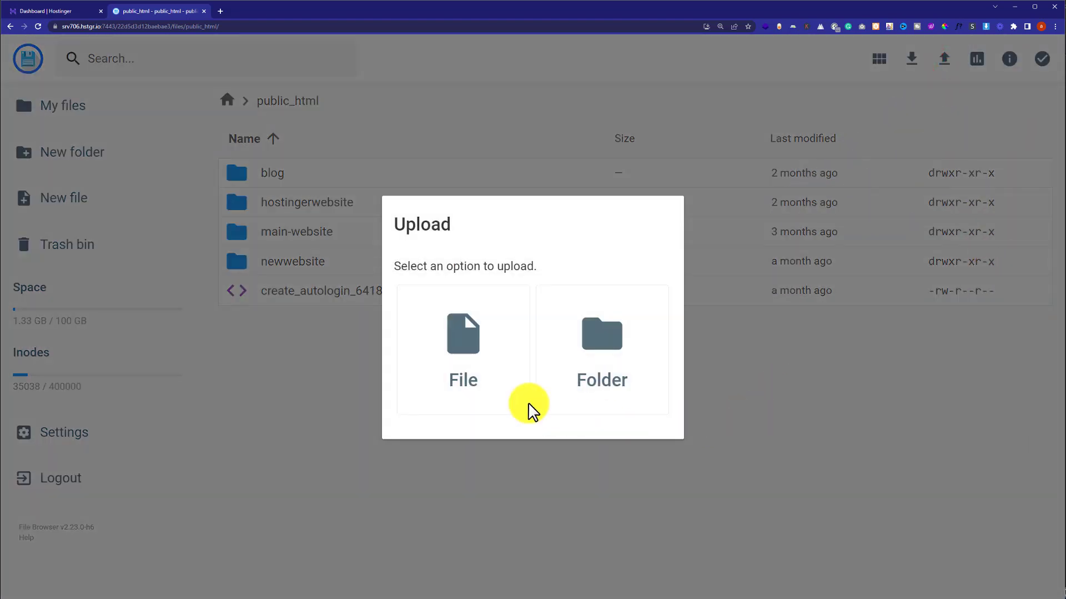
pyautogui.click(462, 347)
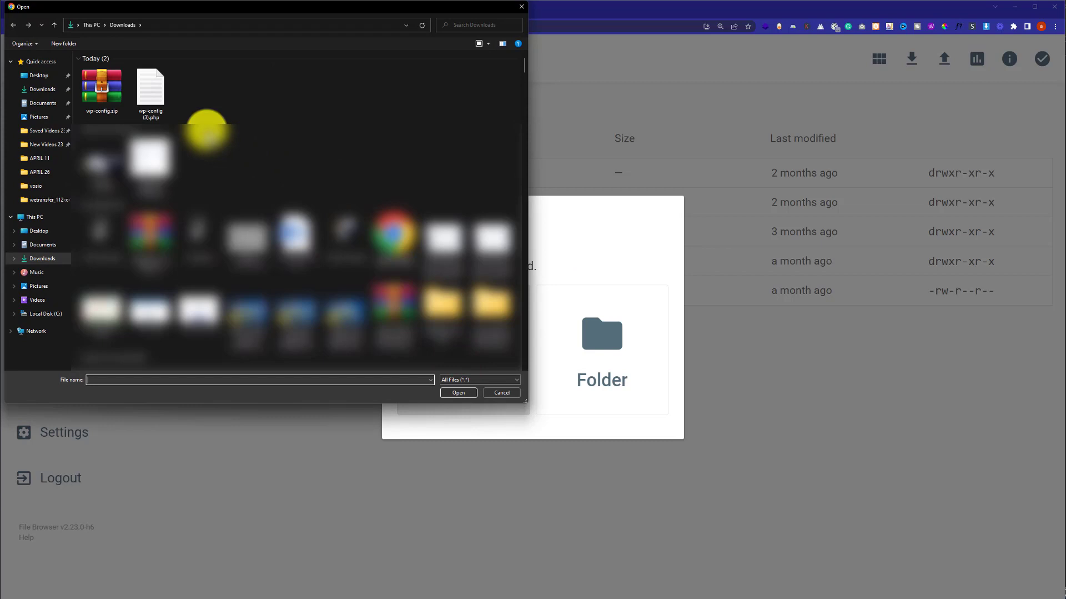
pyautogui.click(101, 89)
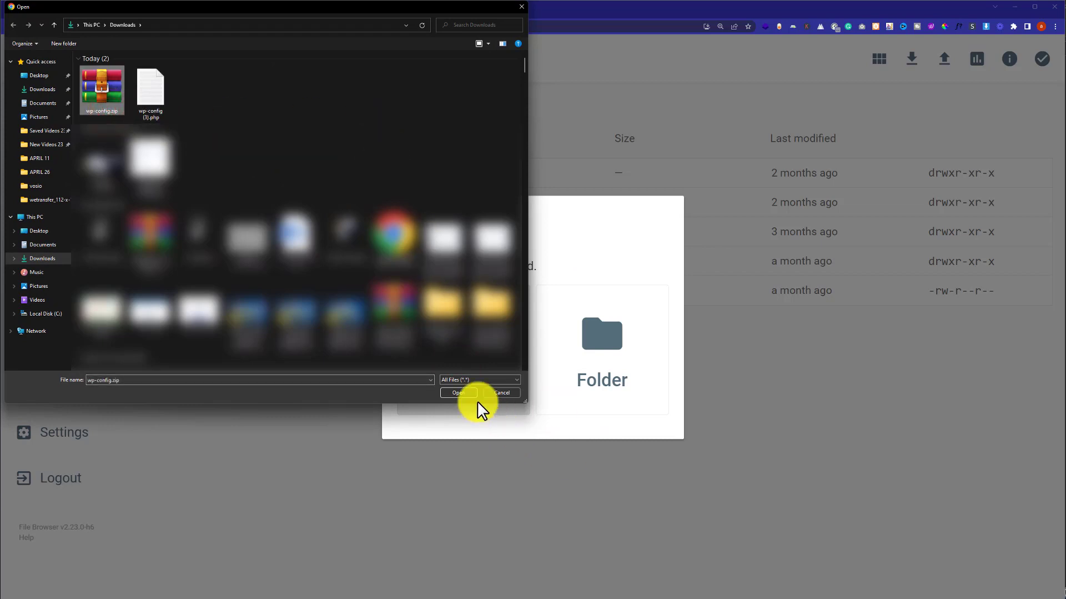
pyautogui.click(459, 392)
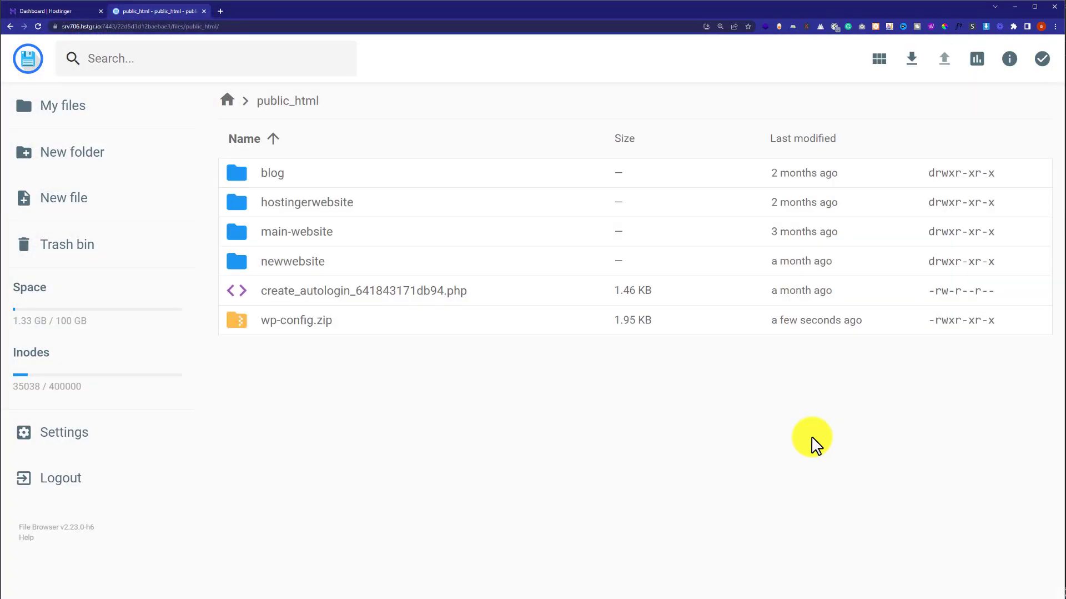
# Step: Extract wp-config.zip into a new folder named 'config' and open that folder
pyautogui.click(295, 319)
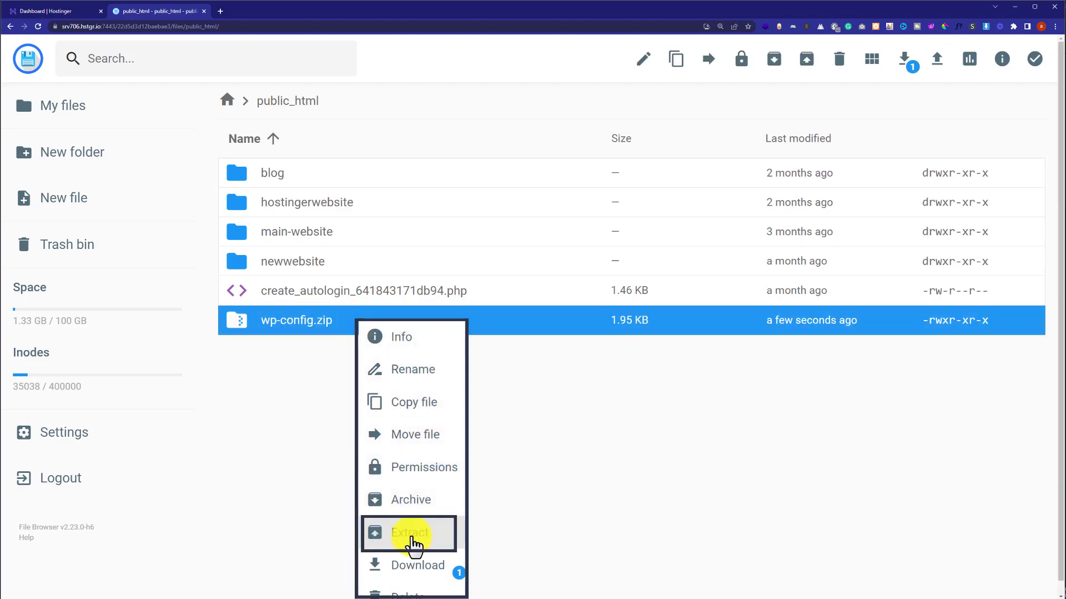
pyautogui.click(411, 532)
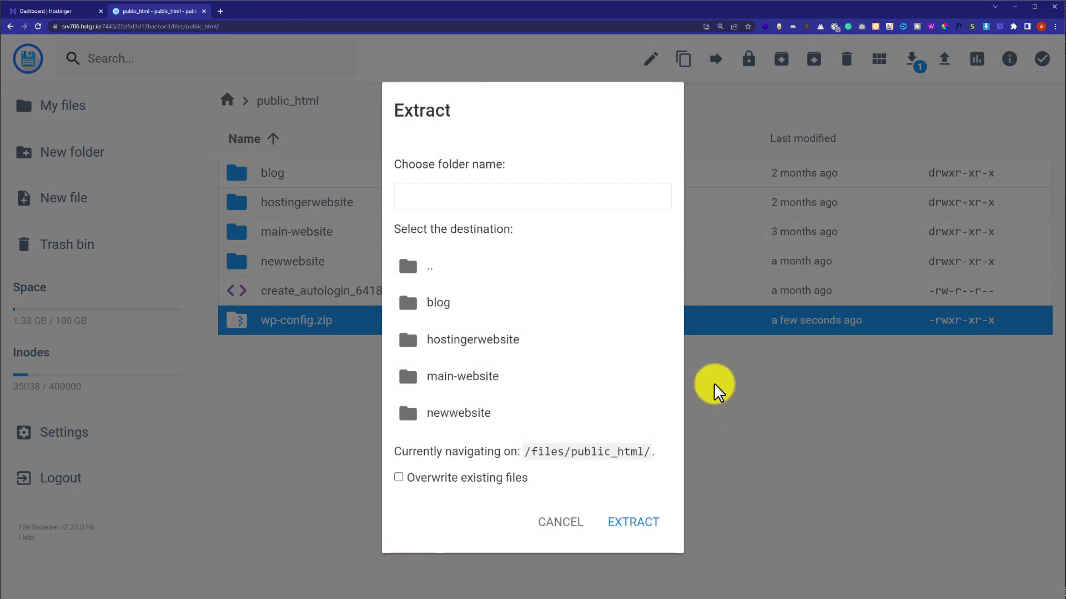
pyautogui.write('config')
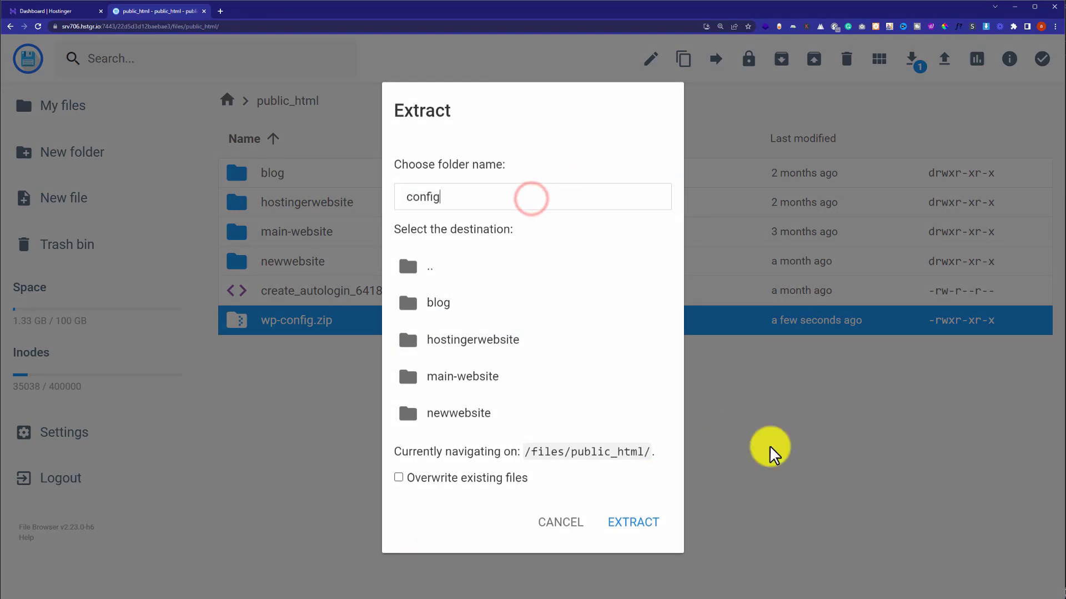
pyautogui.click(632, 521)
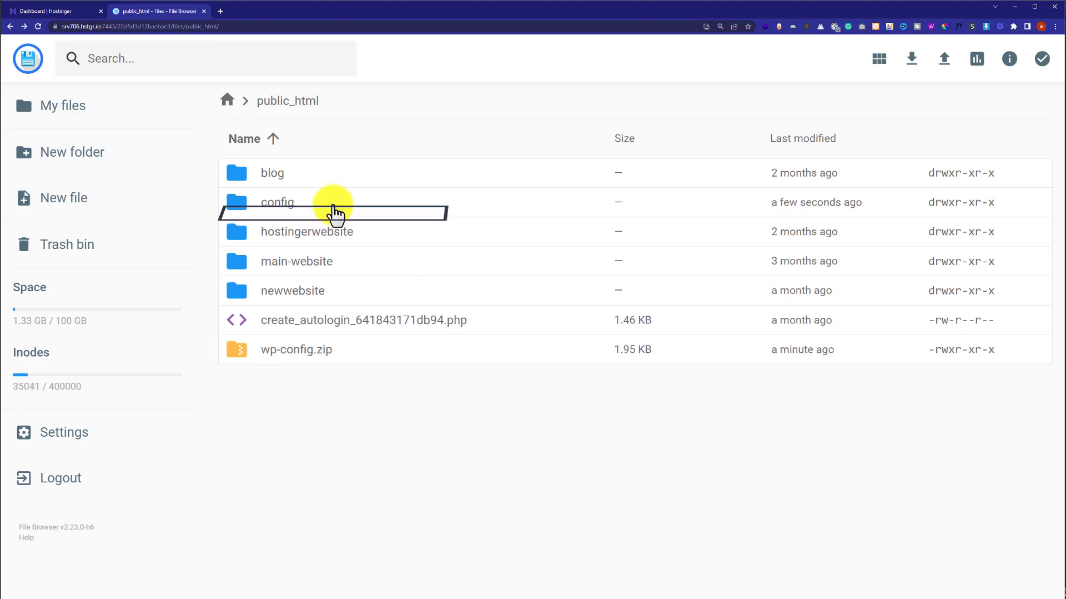
pyautogui.doubleClick(277, 202)
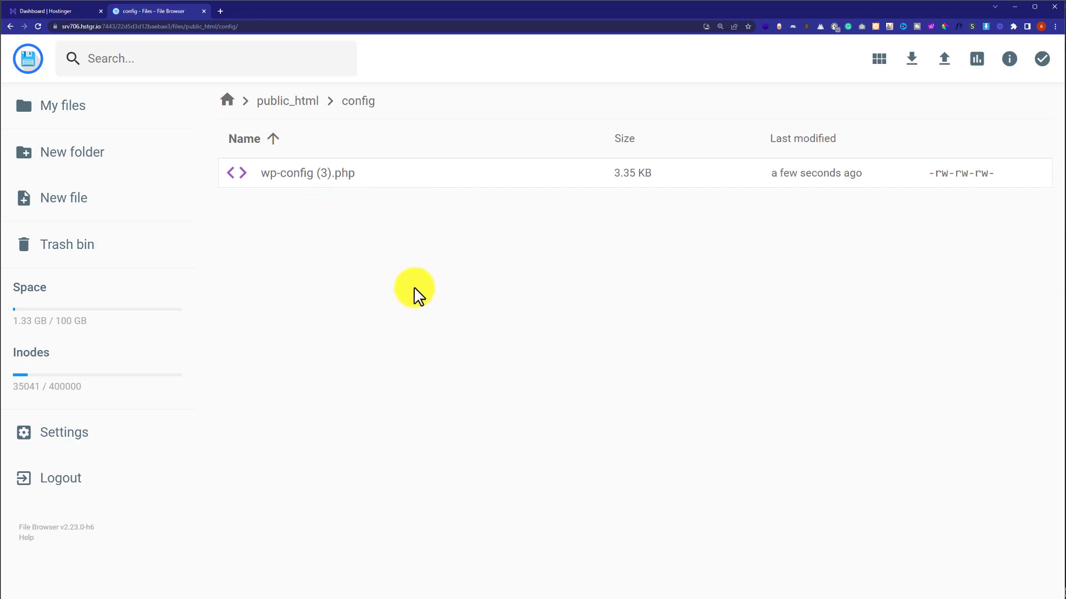
# Step: Sort the config folder's listing by name in reverse order
pyautogui.click(243, 138)
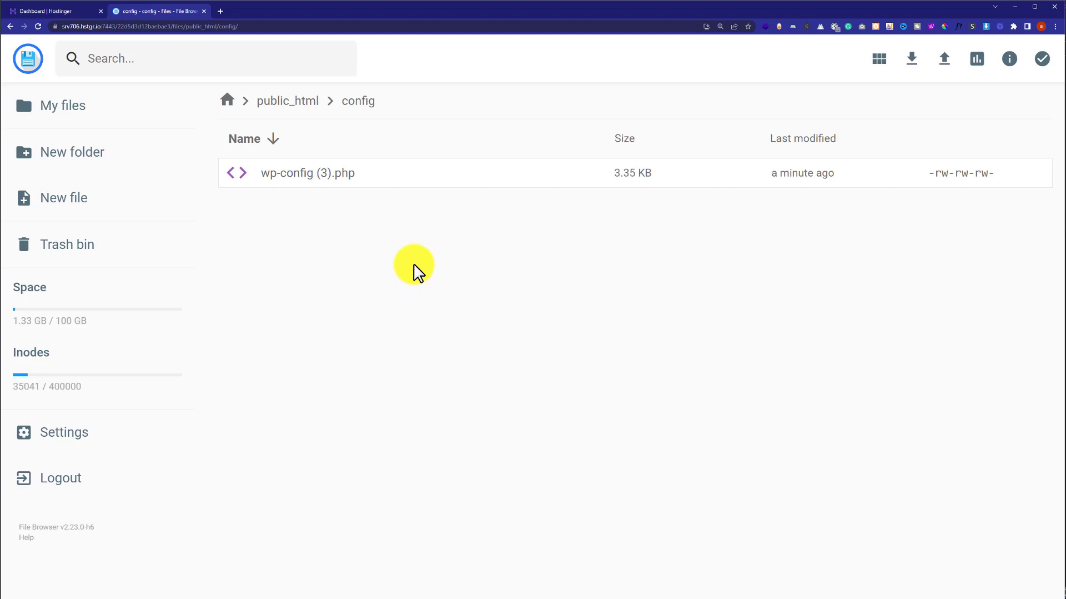
pyautogui.moveTo(328, 180)
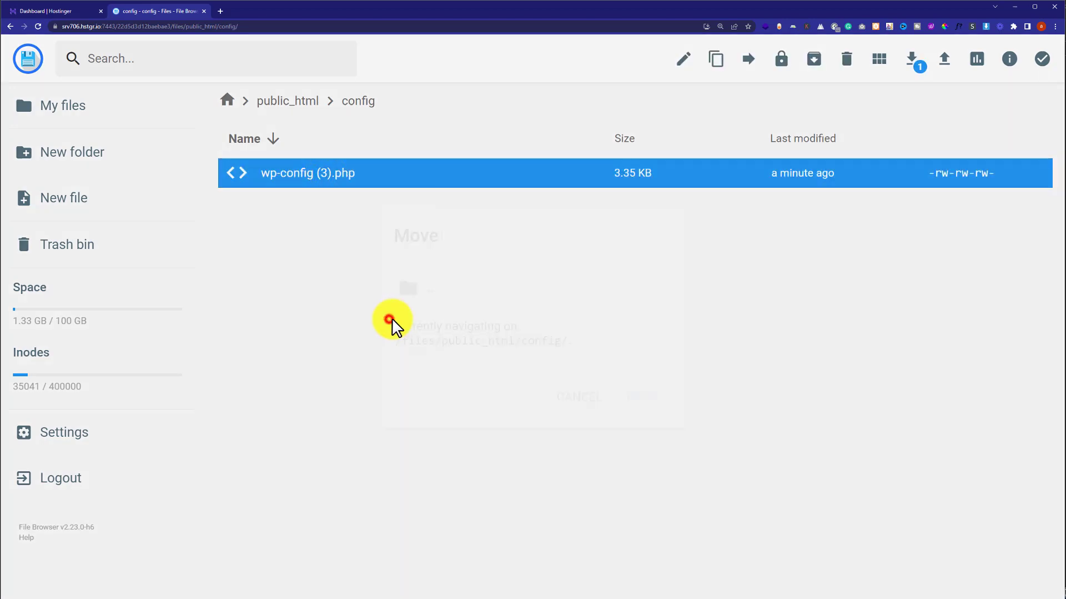
# Step: Move wp-config (3).php from config up into the parent public_html folder
pyautogui.click(748, 59)
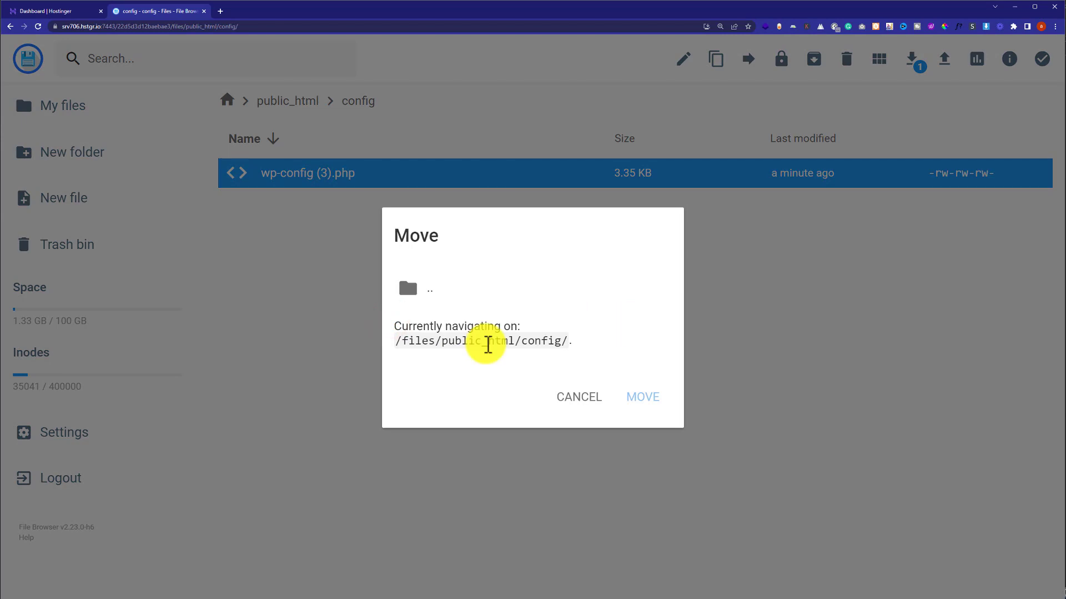
pyautogui.doubleClick(484, 334)
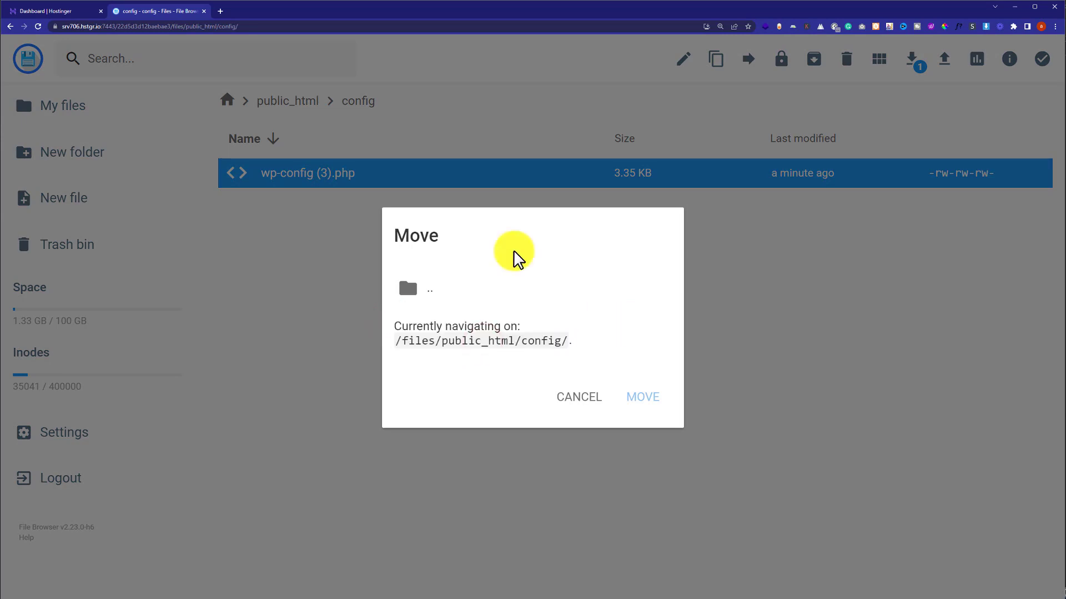
pyautogui.click(435, 288)
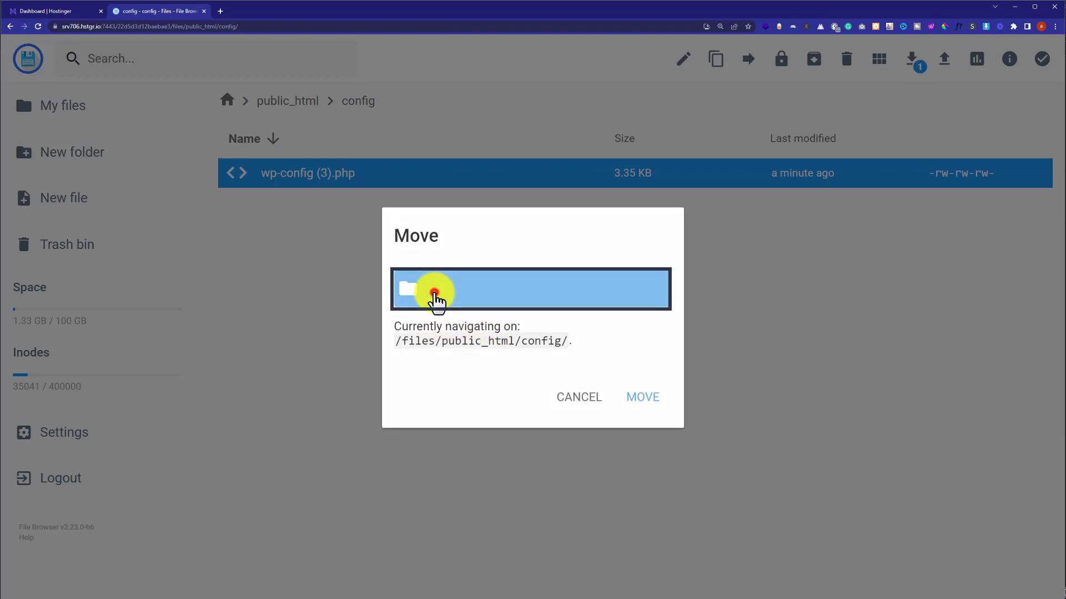
pyautogui.click(435, 287)
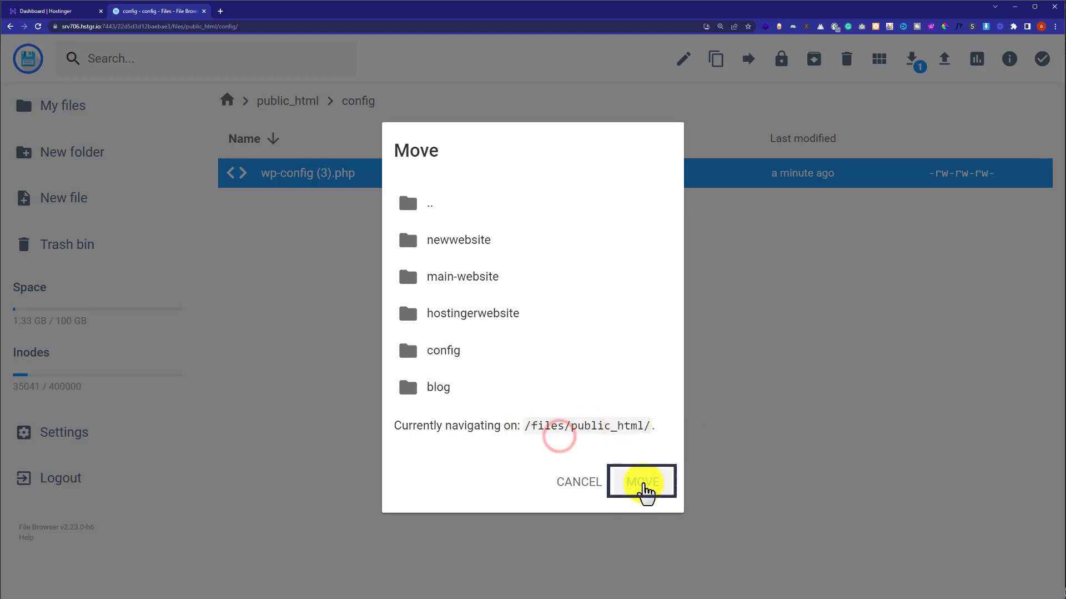
pyautogui.click(640, 481)
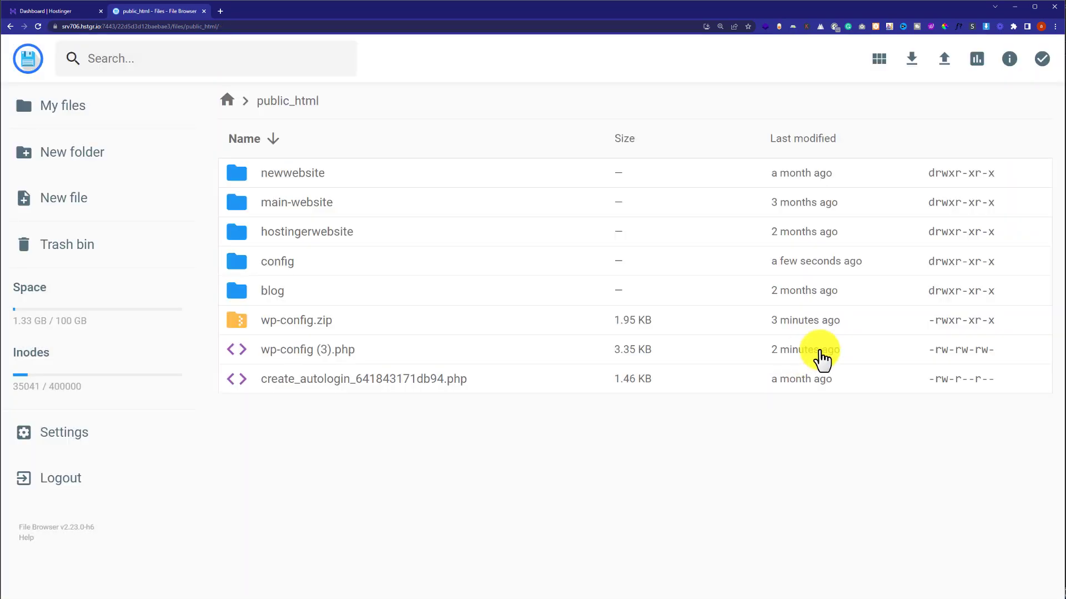
pyautogui.moveTo(455, 342)
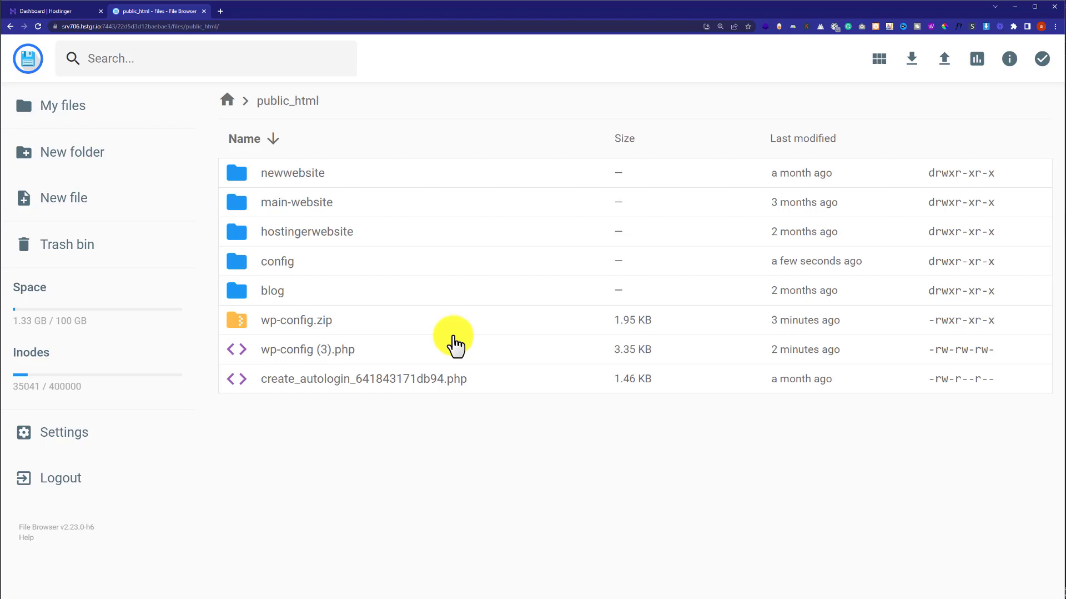
pyautogui.moveTo(435, 339)
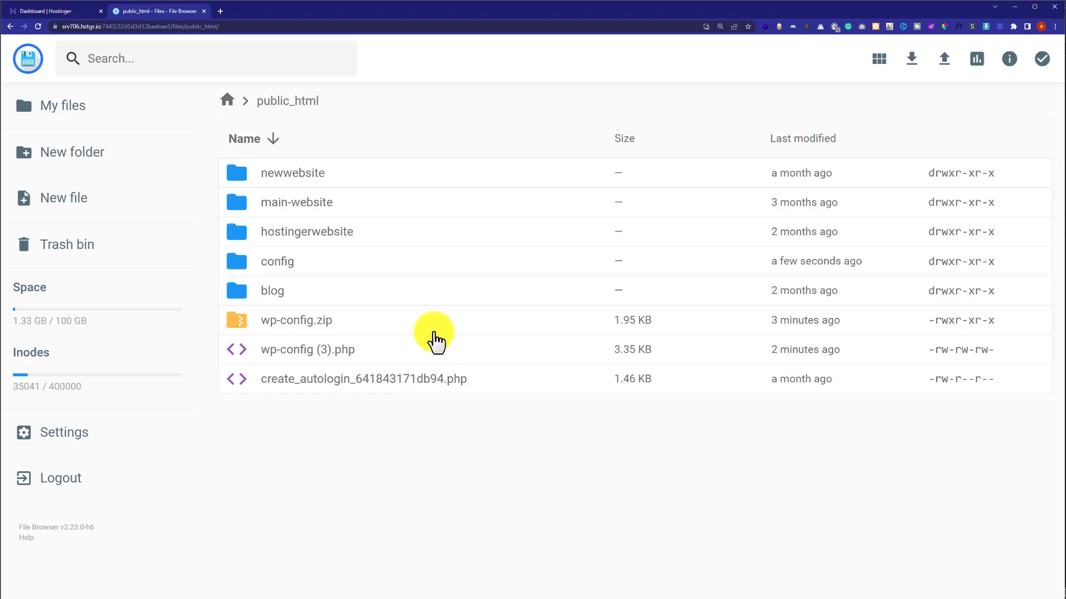